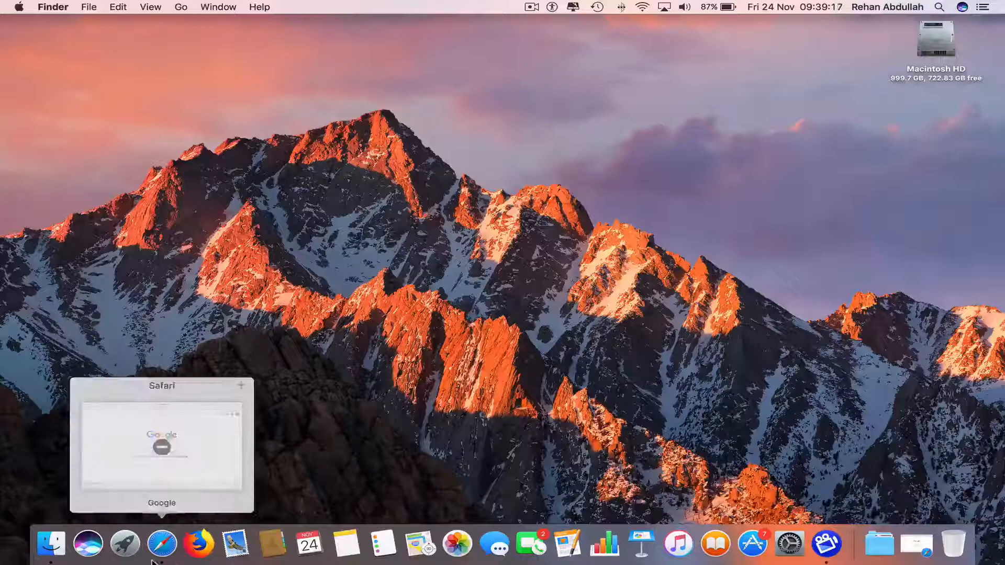
- Search Google in Safari for '4k stogram download'
left_click(162, 545)
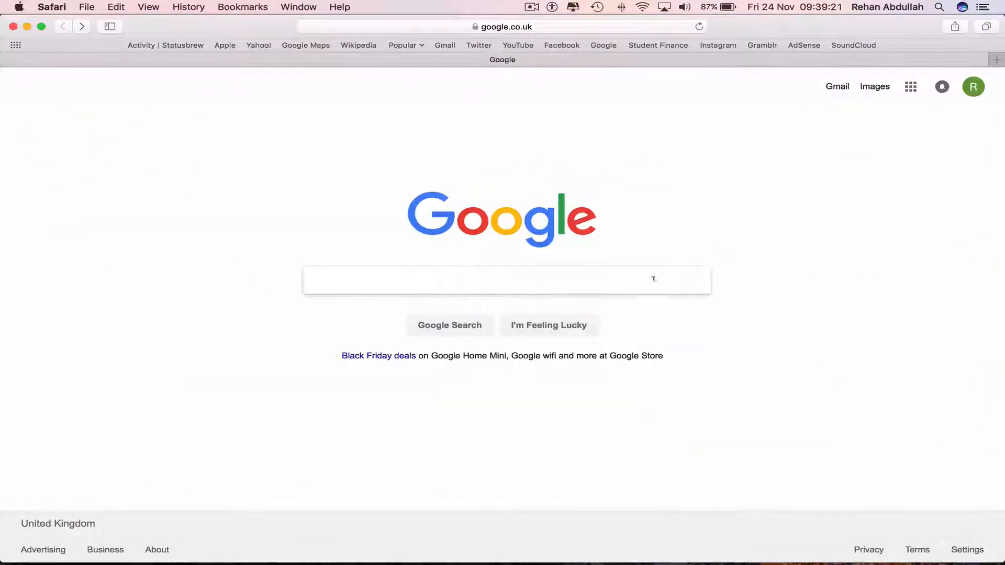
type("4k")
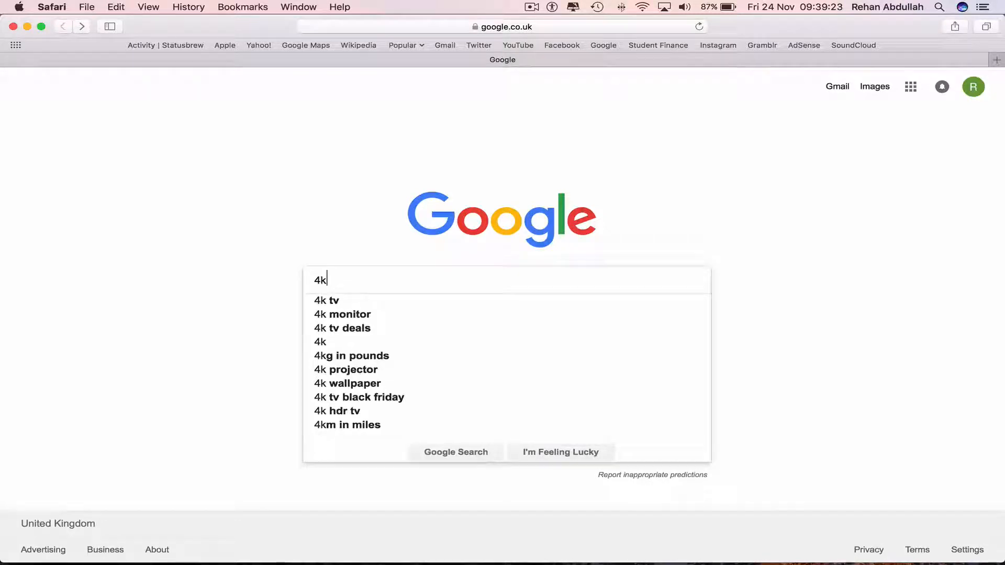
type("stogram download")
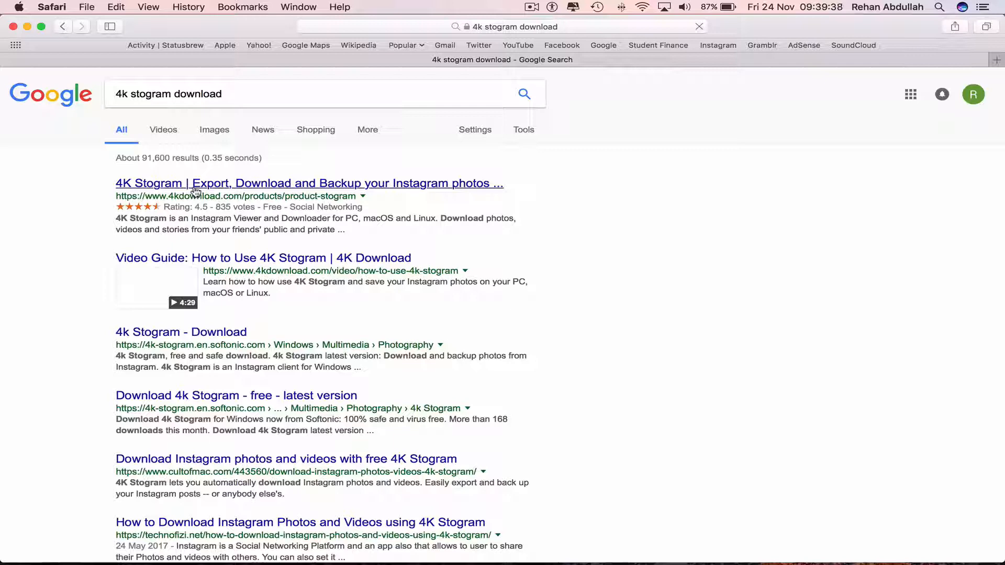
- Download 4K Stogram for macOS from 4kdownload.com and dismiss the thank-you popup
left_click(309, 184)
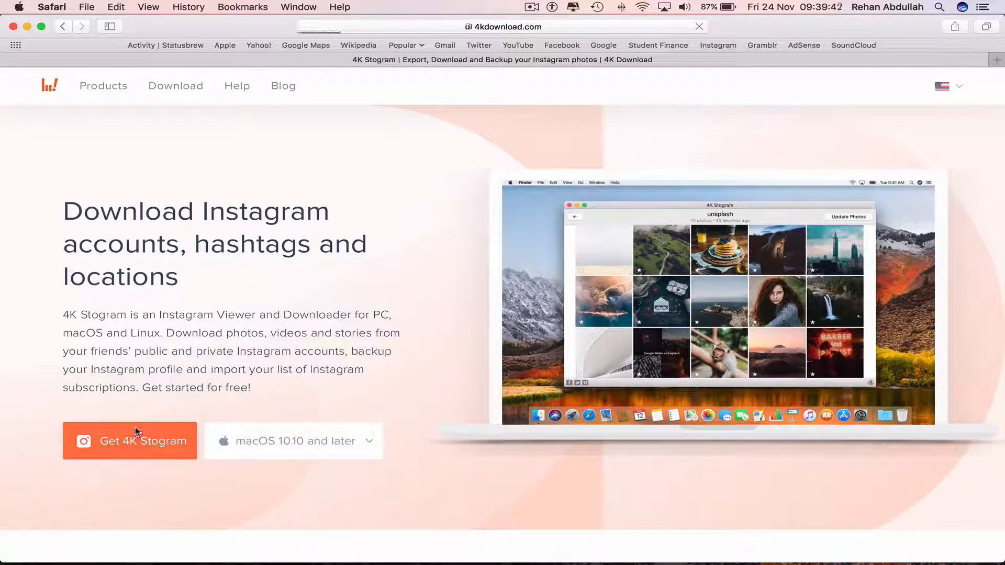
left_click(130, 441)
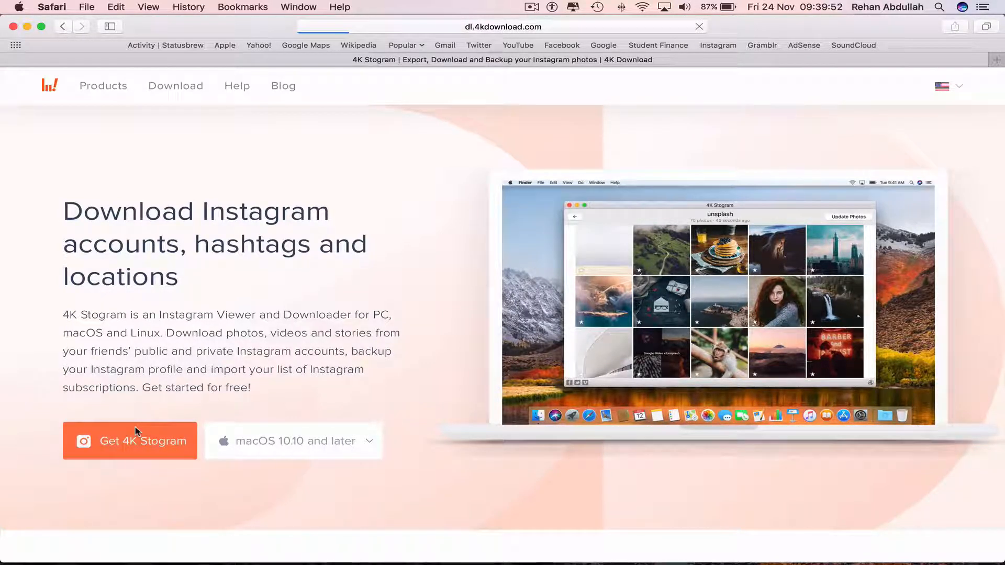
left_click(129, 440)
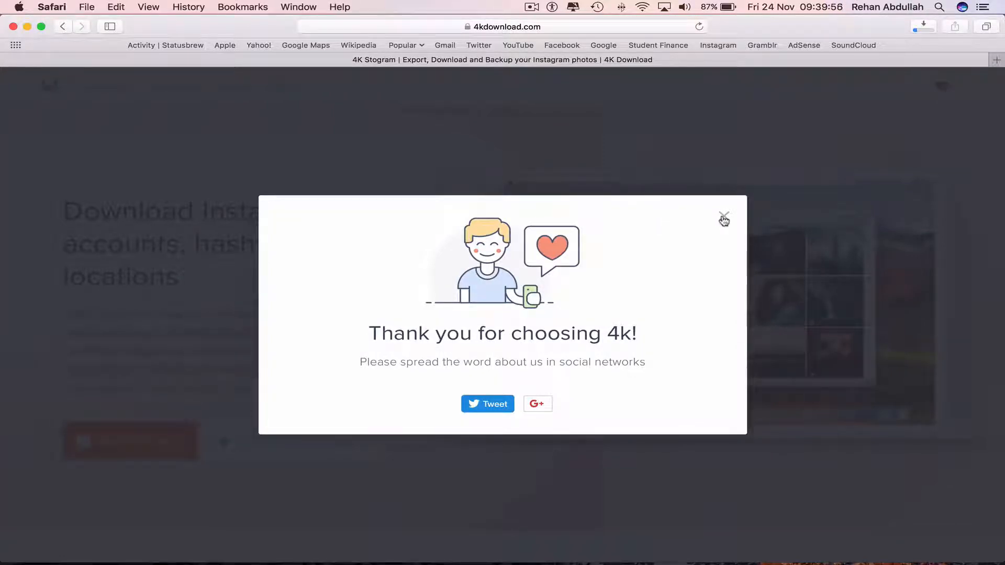
left_click(724, 218)
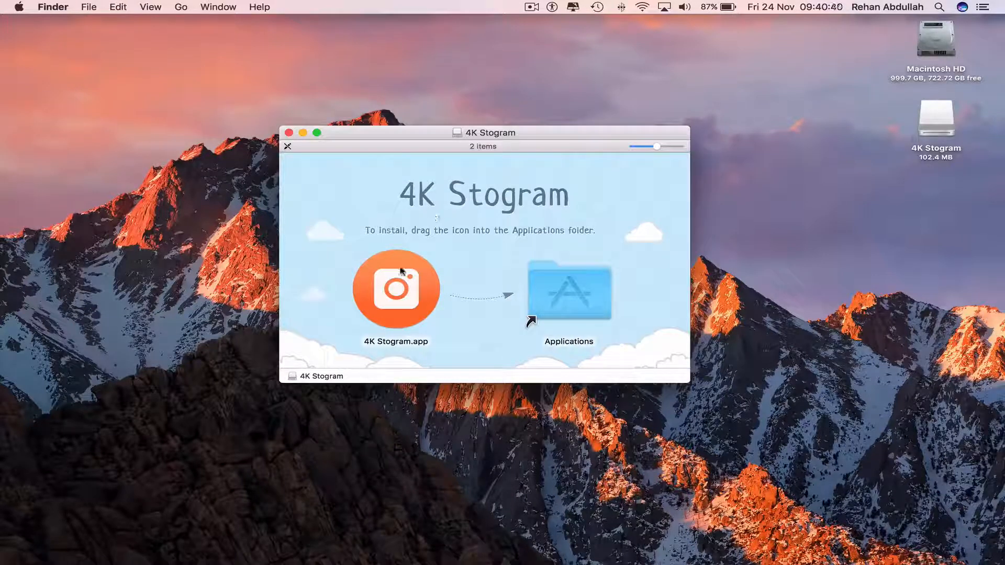
- Drag 4K Stogram.app into Applications and eject the installer disk image
left_click_drag(395, 286, 507, 275)
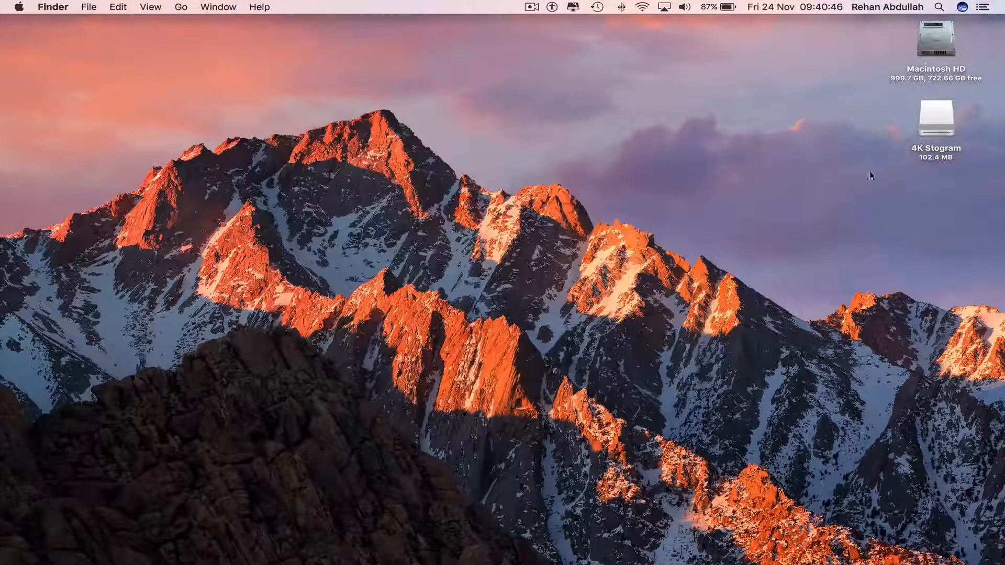
left_click(934, 119)
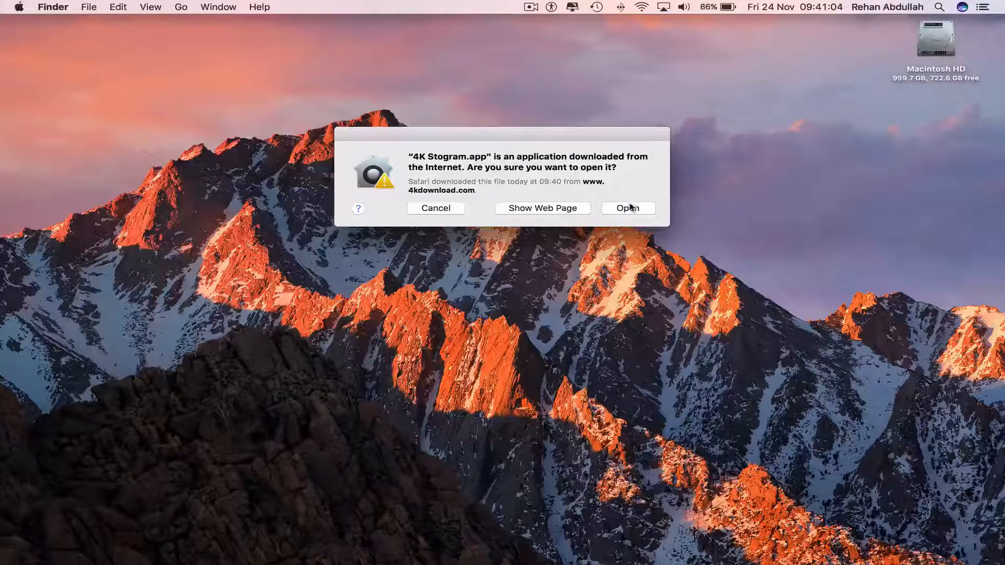
- Confirm the macOS security warning so the downloaded 4K Stogram app launches
left_click(627, 208)
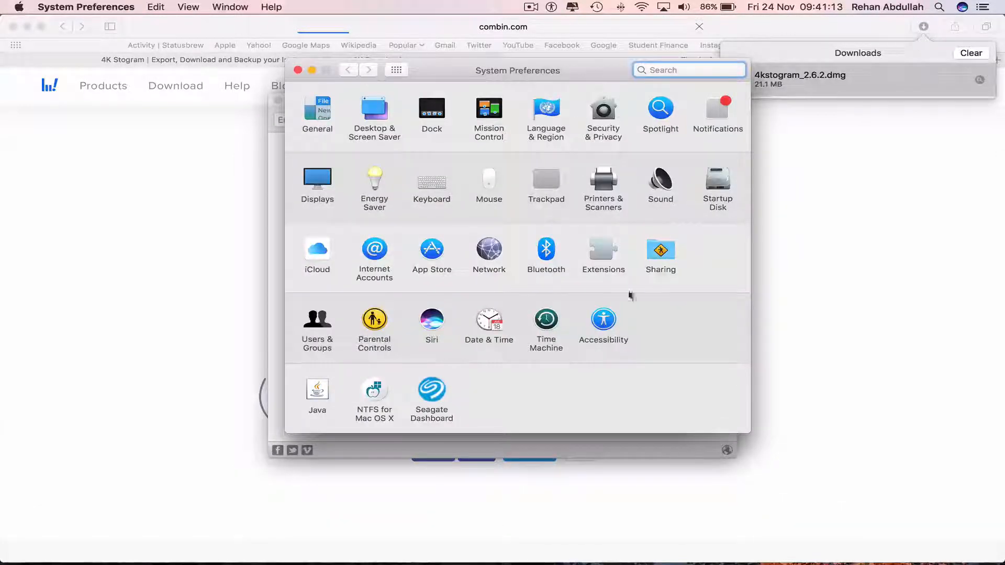
left_click(603, 114)
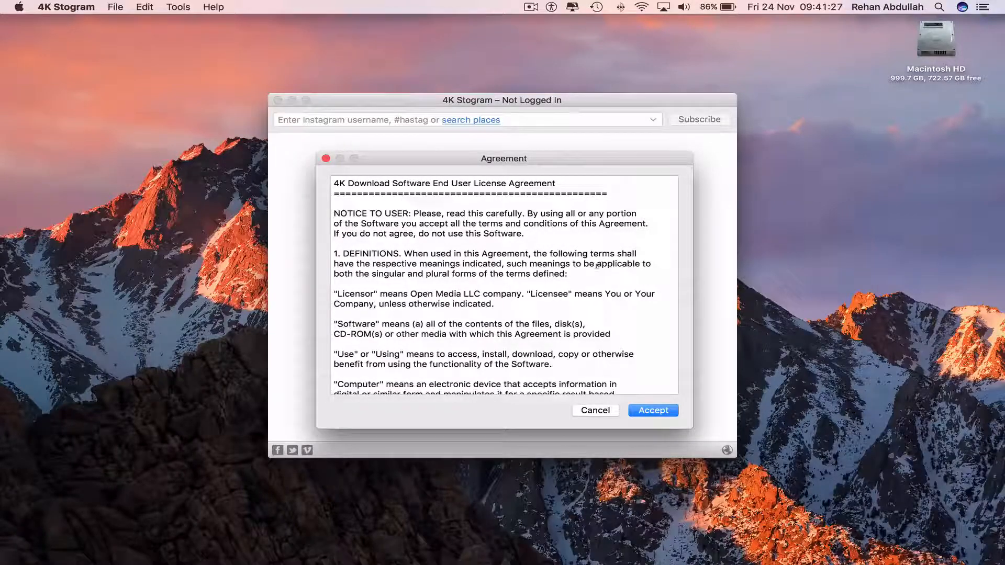
- Accept the 4K Stogram license agreement and go to instagram.com in Safari
scroll("down", 3)
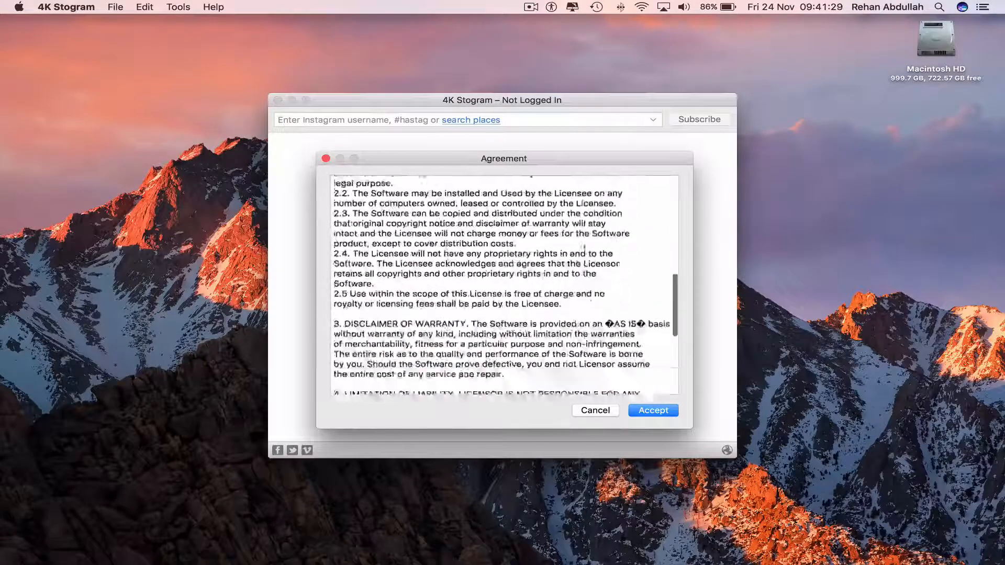
left_click(652, 410)
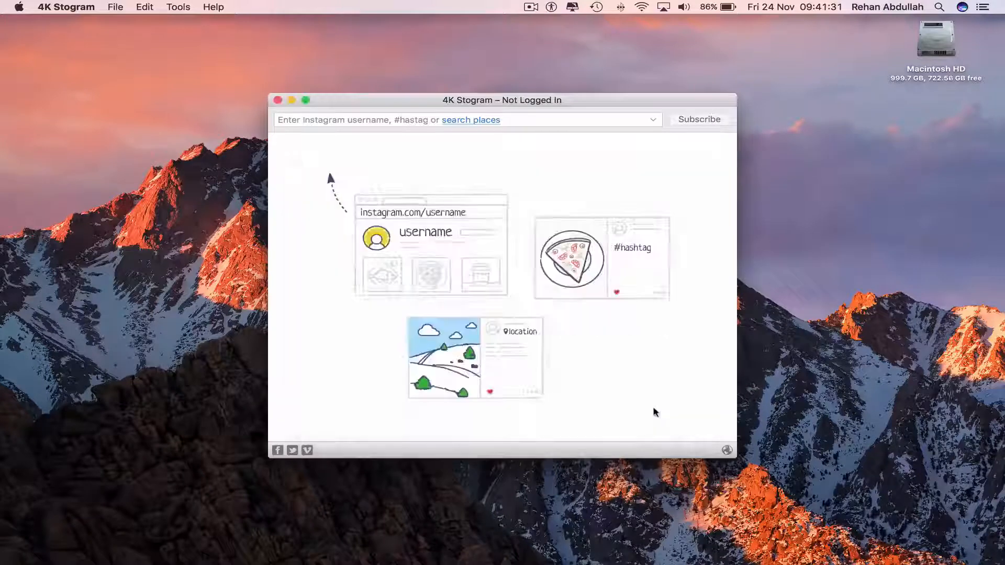
left_click_drag(502, 100, 342, 61)
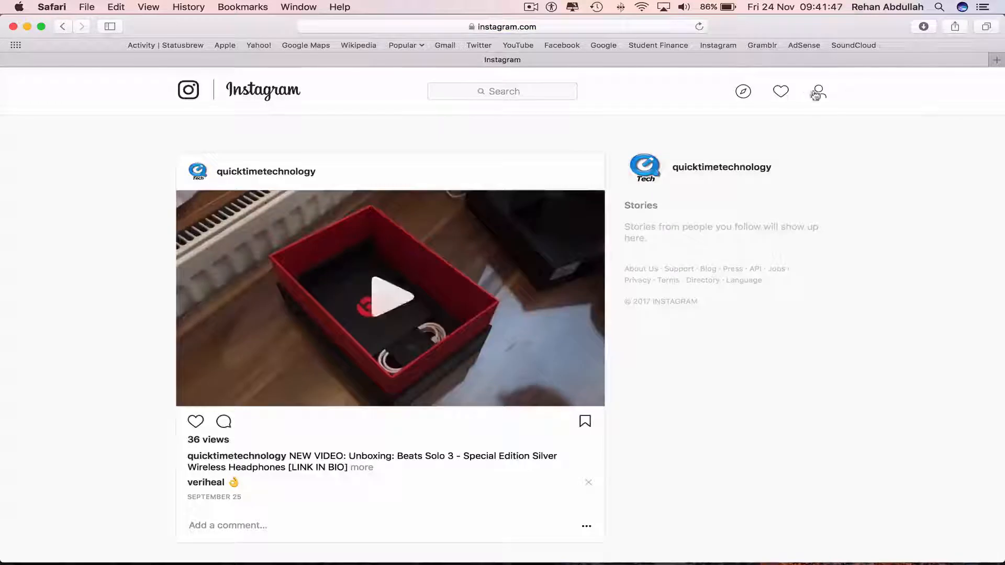
- Bring the 4K Stogram window back to the front
left_click(818, 91)
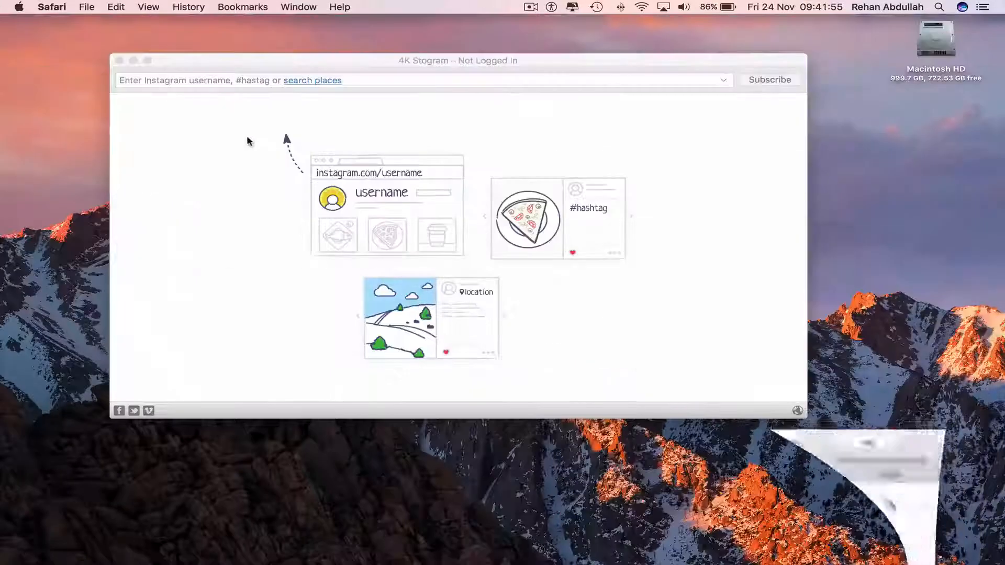
- Subscribe to the Instagram account 'quicktimetechnology' in 4K Stogram
type("quicktimetechnology")
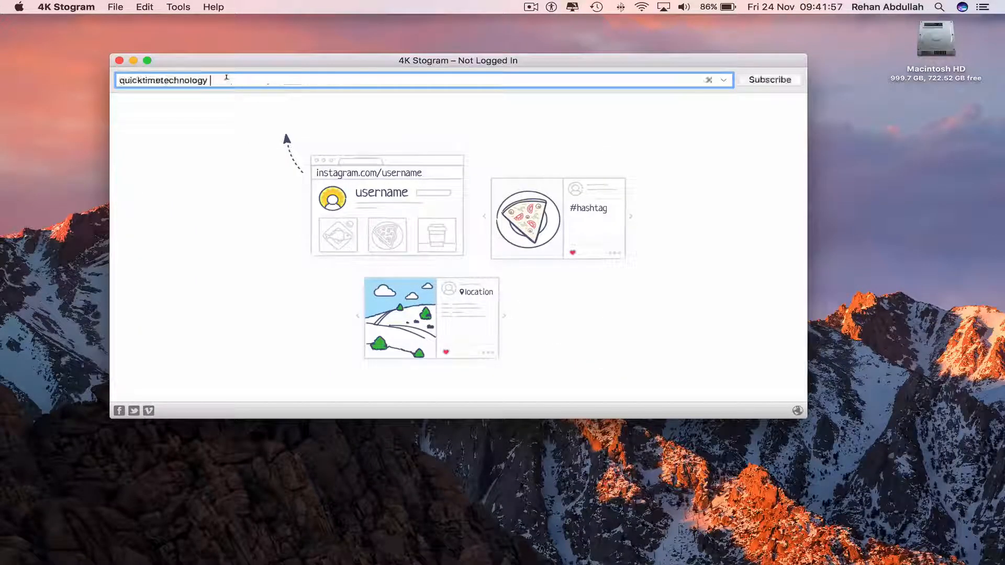
left_click(768, 79)
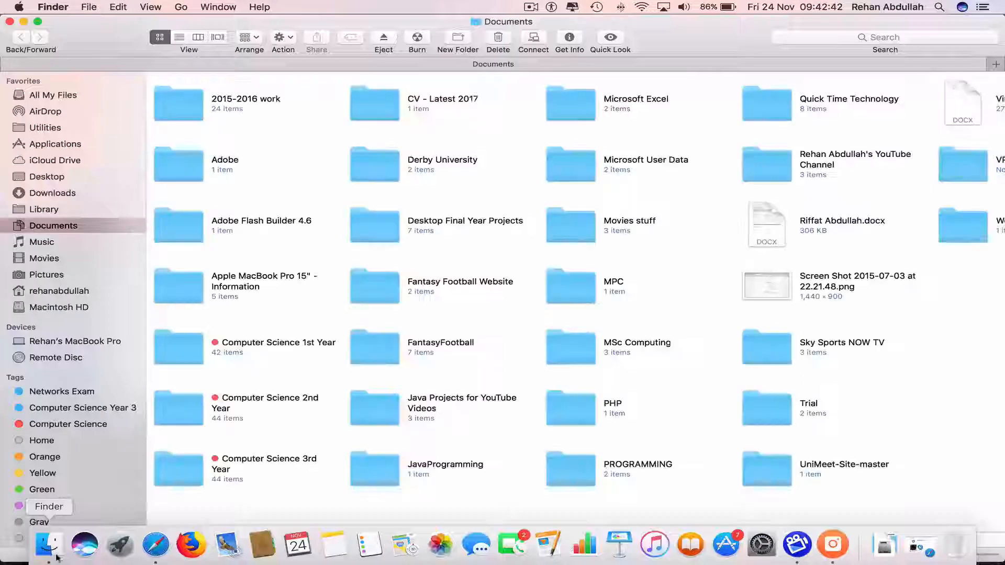
- Inspect the downloaded photo and video in Pictures/4K Stogram/quicktimetechnology, then return to 4K Stogram
left_click(47, 274)
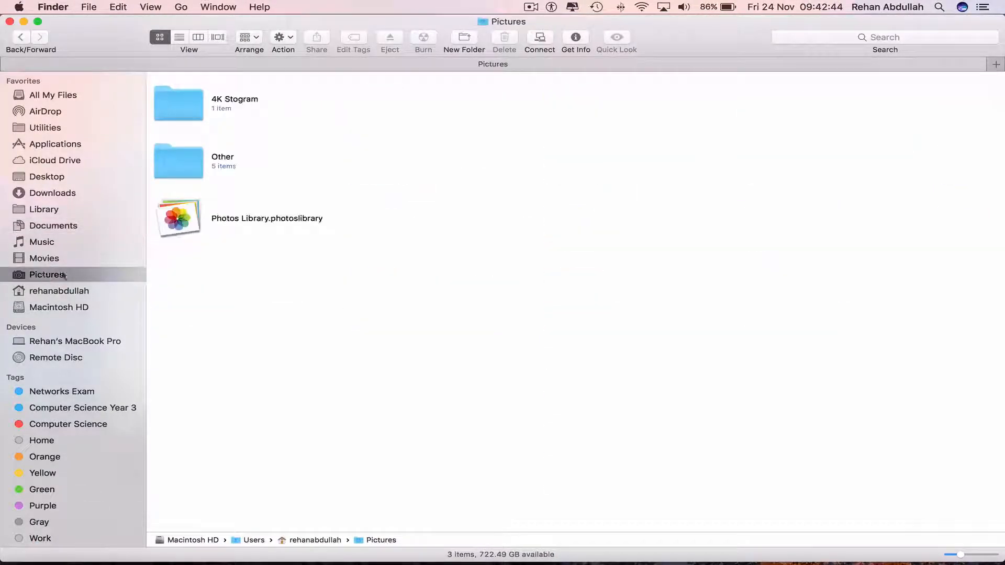
double_click(177, 104)
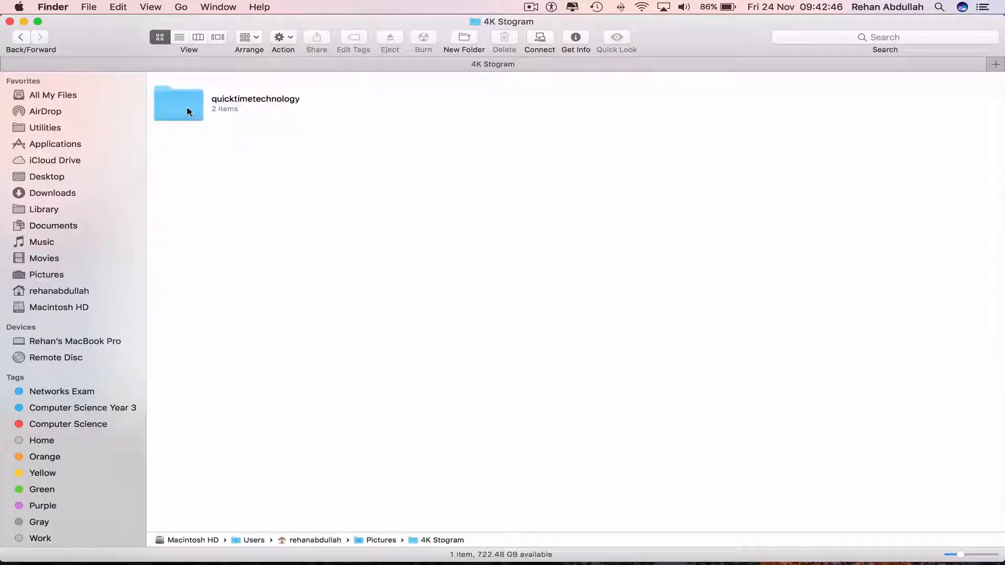
double_click(178, 104)
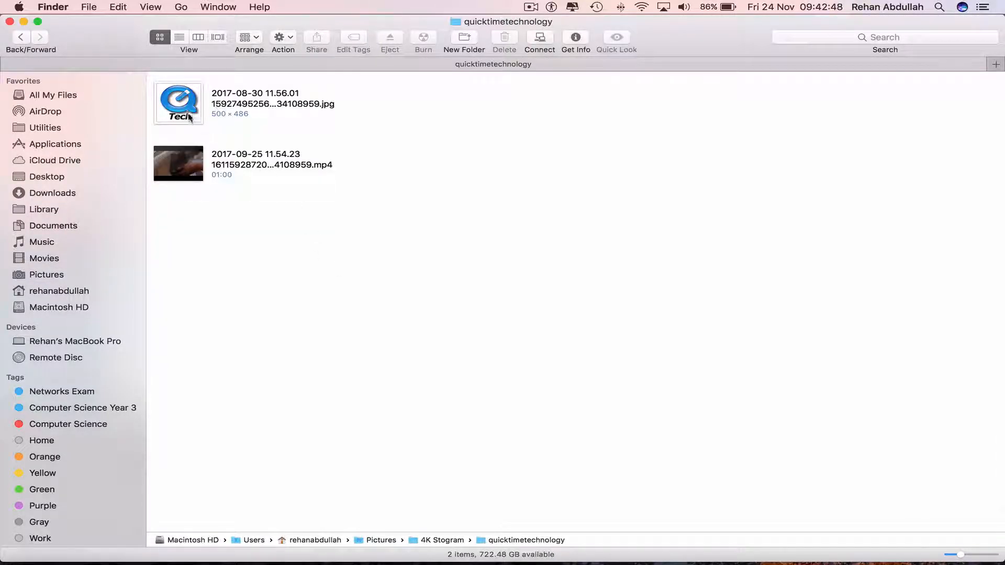
left_click(178, 102)
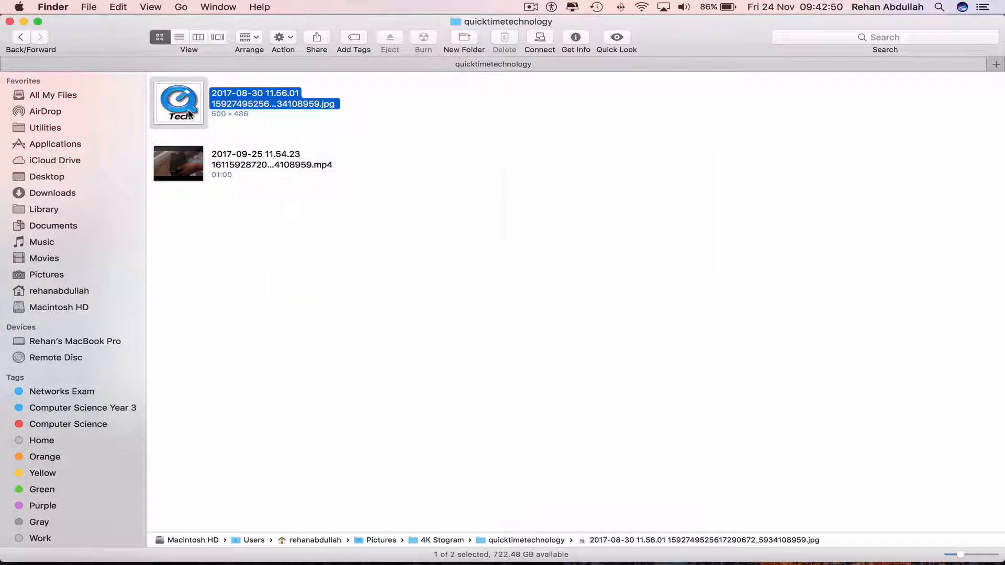
left_click(178, 163)
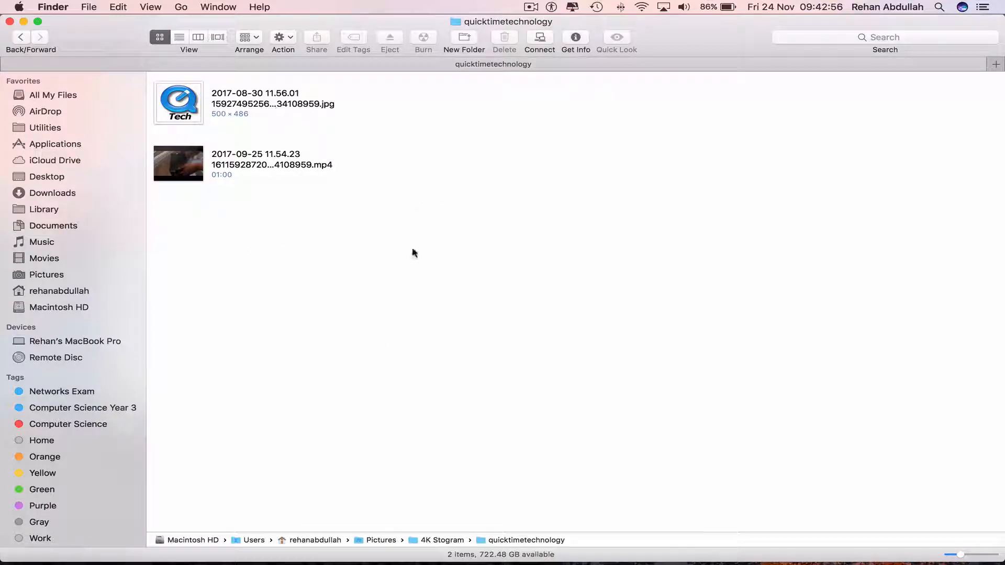
left_click(20, 36)
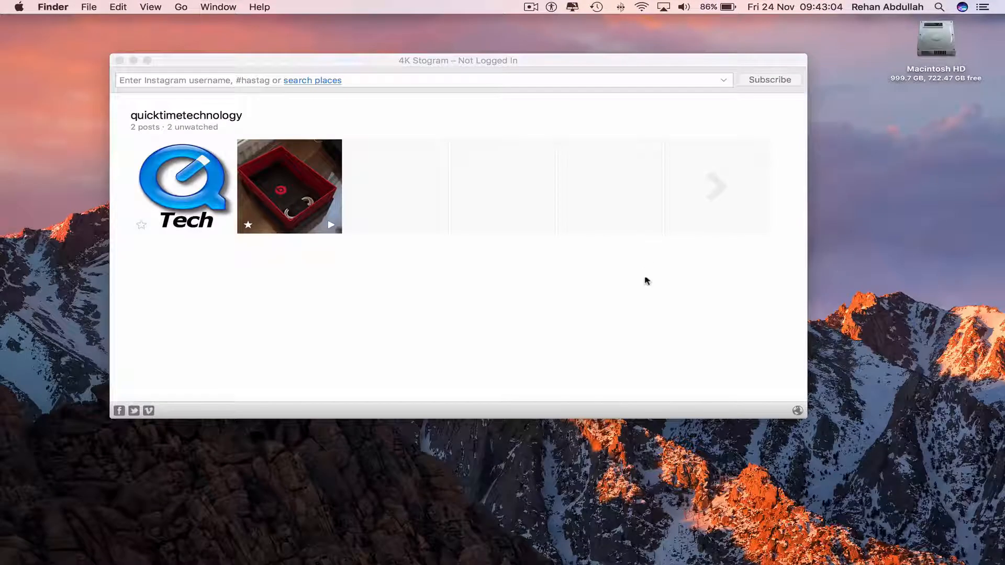
- Quit 4K Stogram from its application menu
left_click(66, 8)
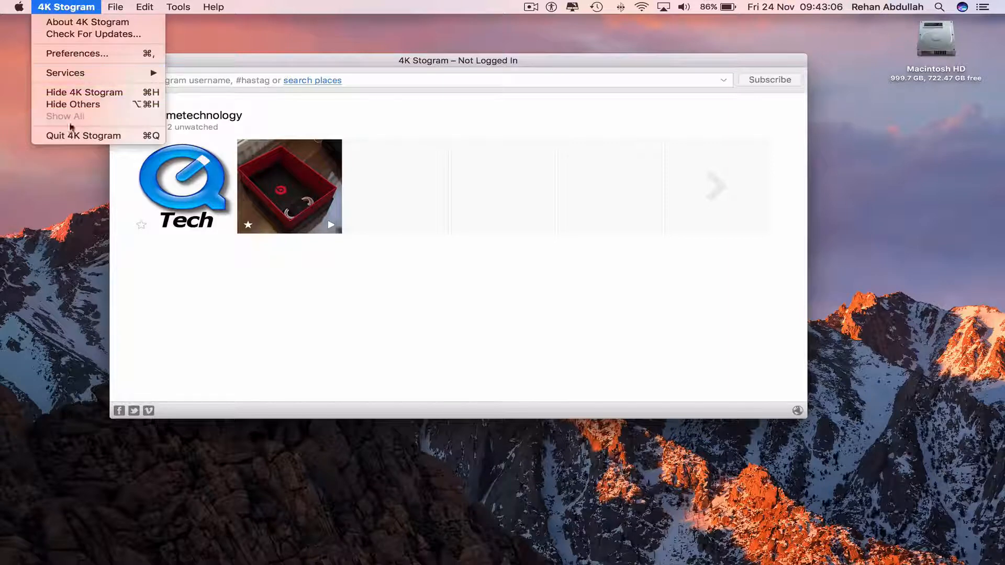
left_click(70, 161)
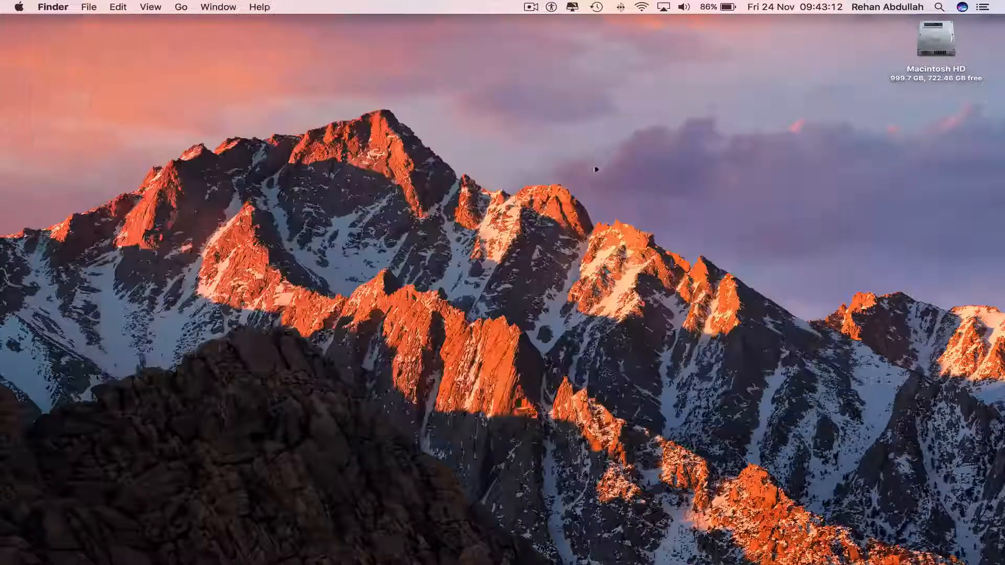
mouse_move(540, 139)
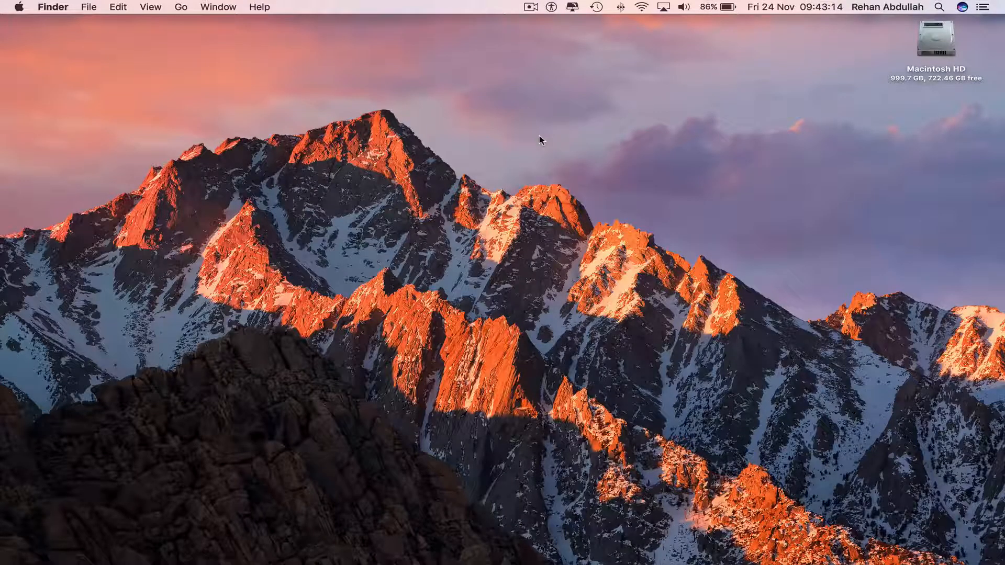